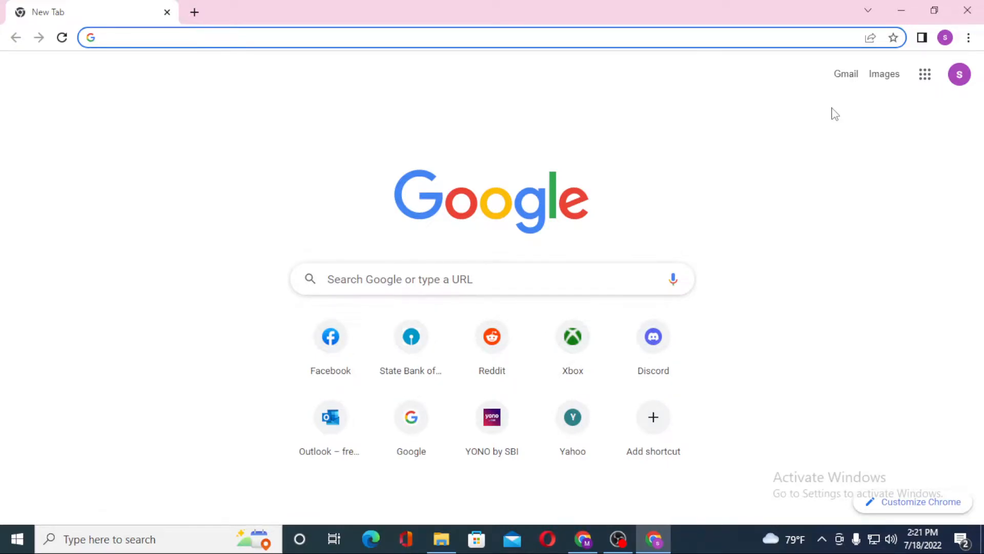
{"action": "mouse_move", "coordinate": [802, 320]}
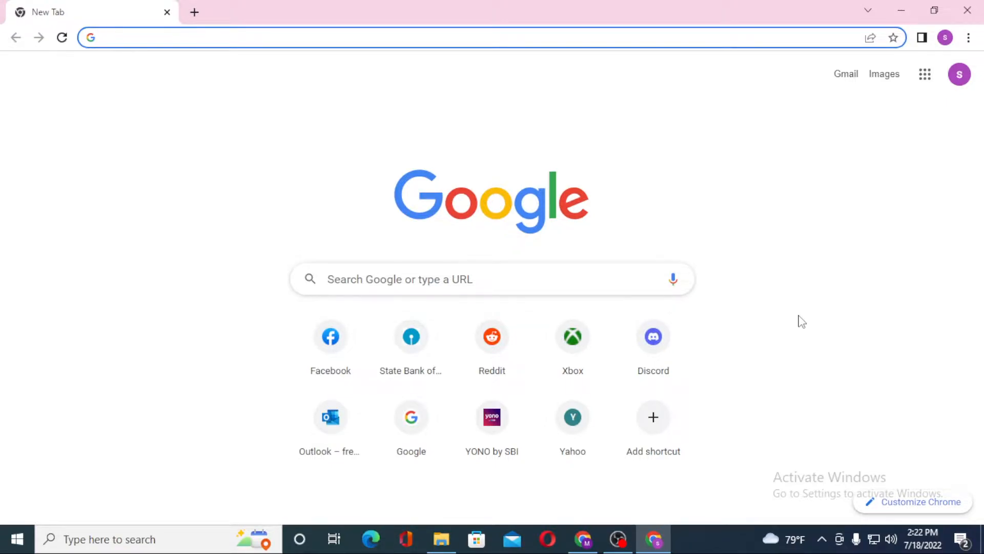
Go to store.facebook.com/quest and head to the store's account sign-in.
{"action": "left_click", "coordinate": [440, 37]}
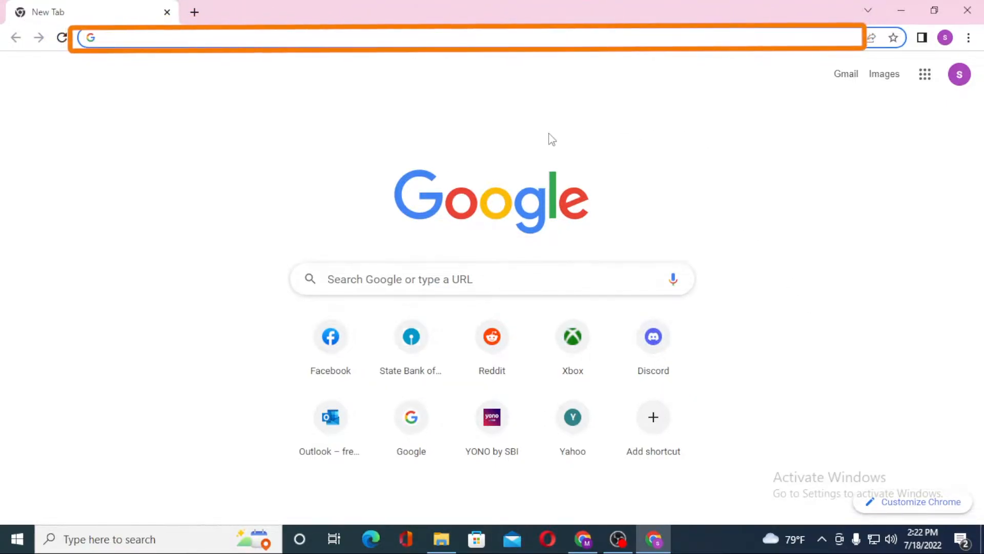
{"action": "left_click", "coordinate": [458, 37]}
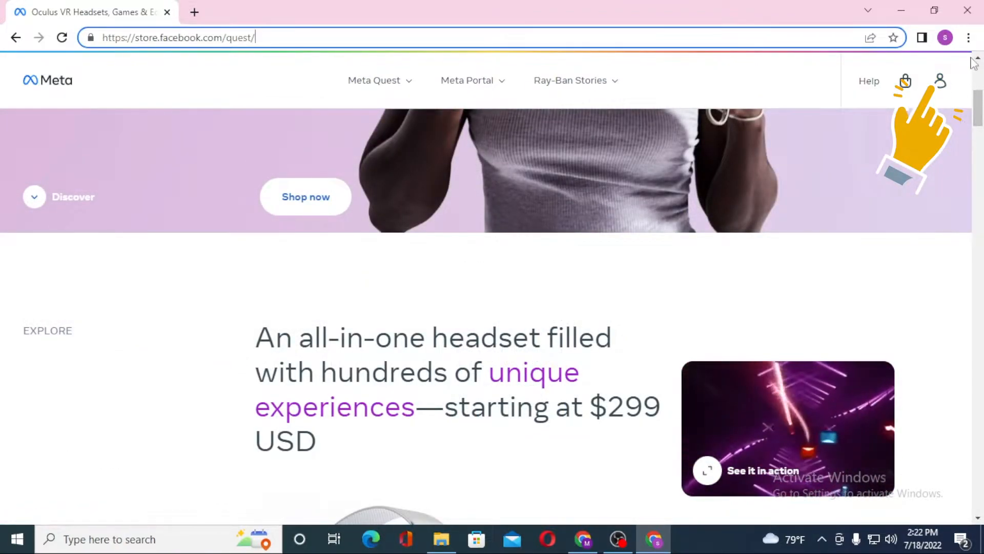
{"action": "left_click", "coordinate": [940, 80]}
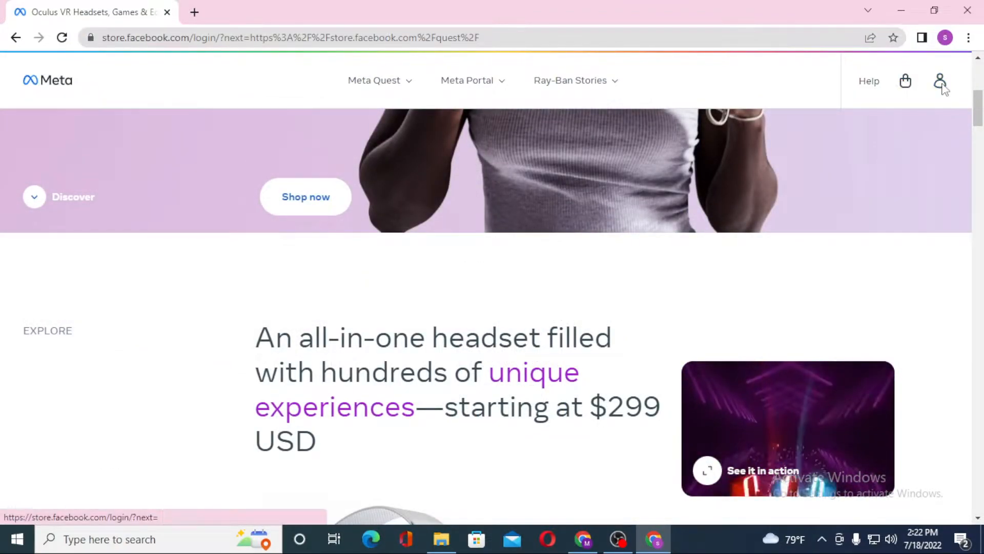
Choose 'Log in to Facebook' on the Meta Store login page.
{"action": "left_click", "coordinate": [940, 80]}
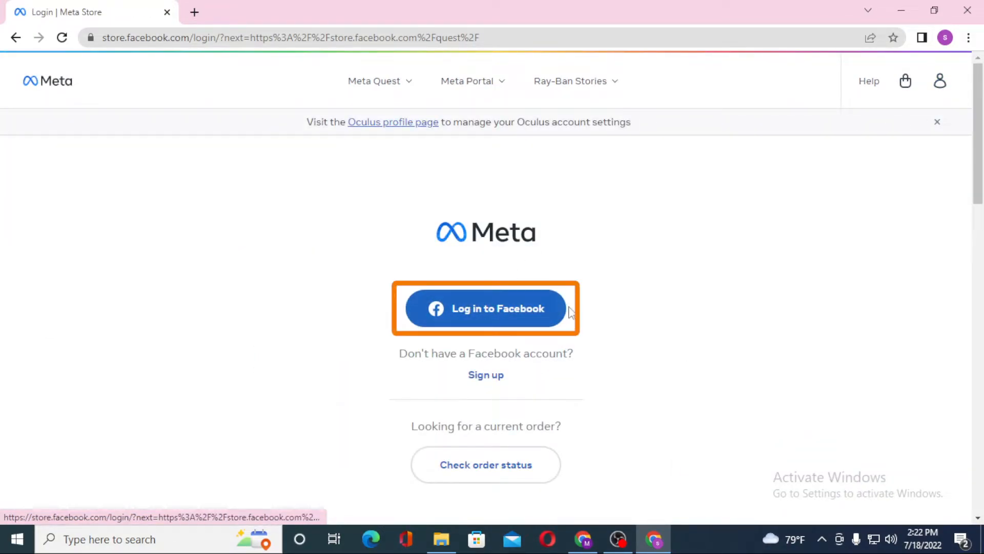
{"action": "mouse_move", "coordinate": [509, 317]}
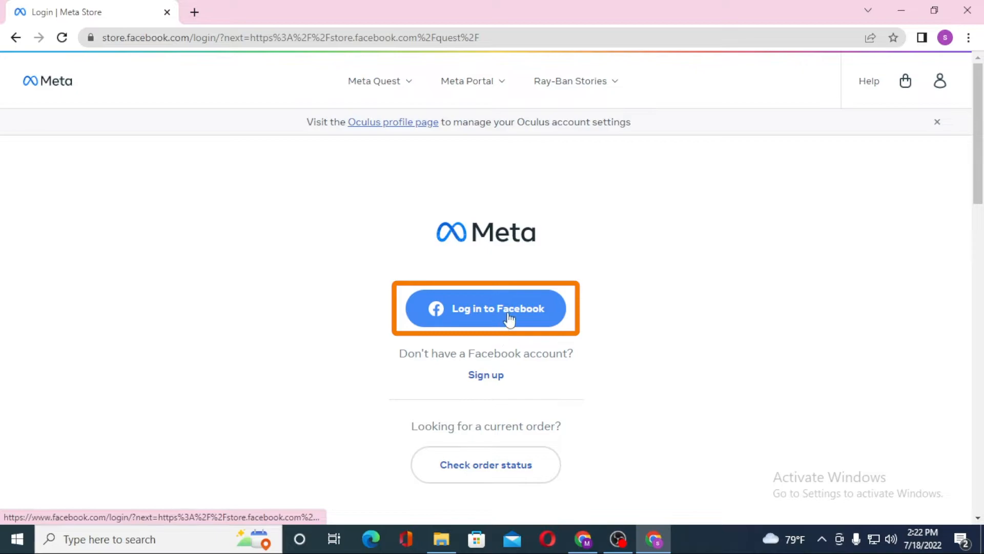
{"action": "mouse_move", "coordinate": [512, 245]}
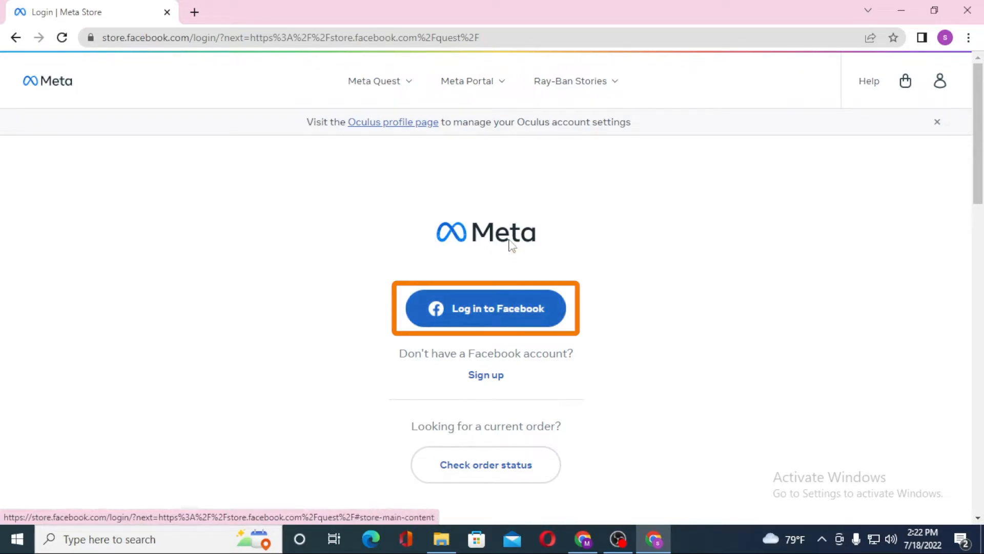
{"action": "left_click", "coordinate": [485, 308]}
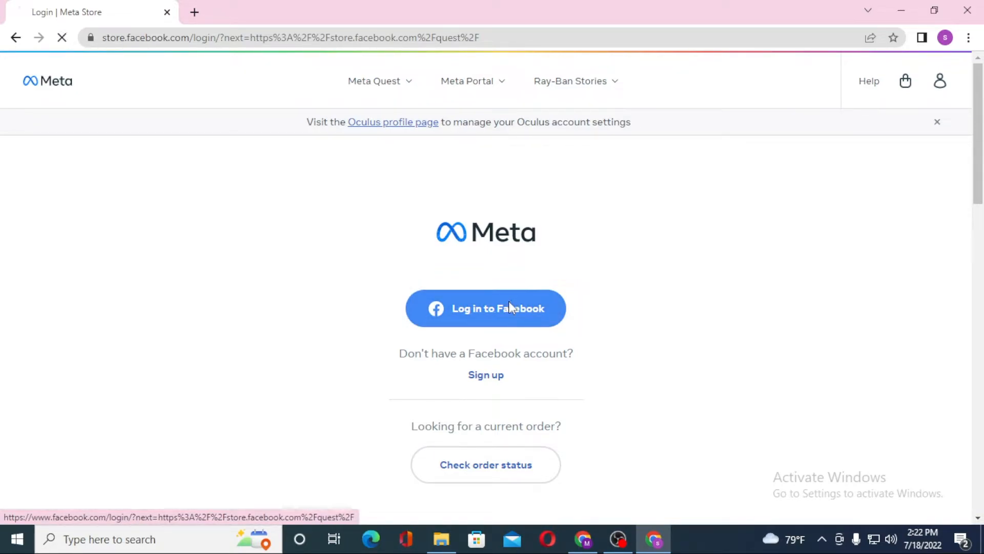
{"action": "left_click", "coordinate": [485, 309]}
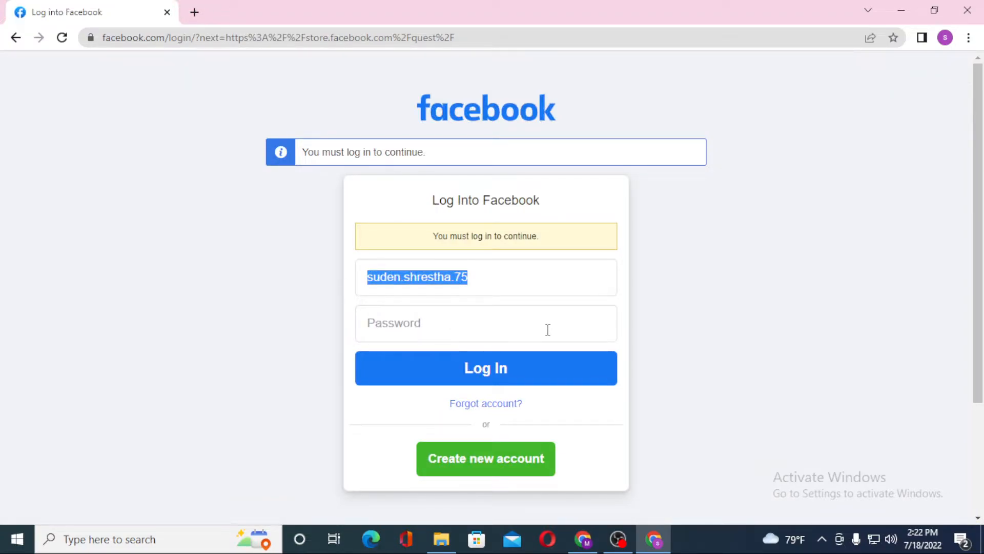
{"action": "mouse_move", "coordinate": [520, 326]}
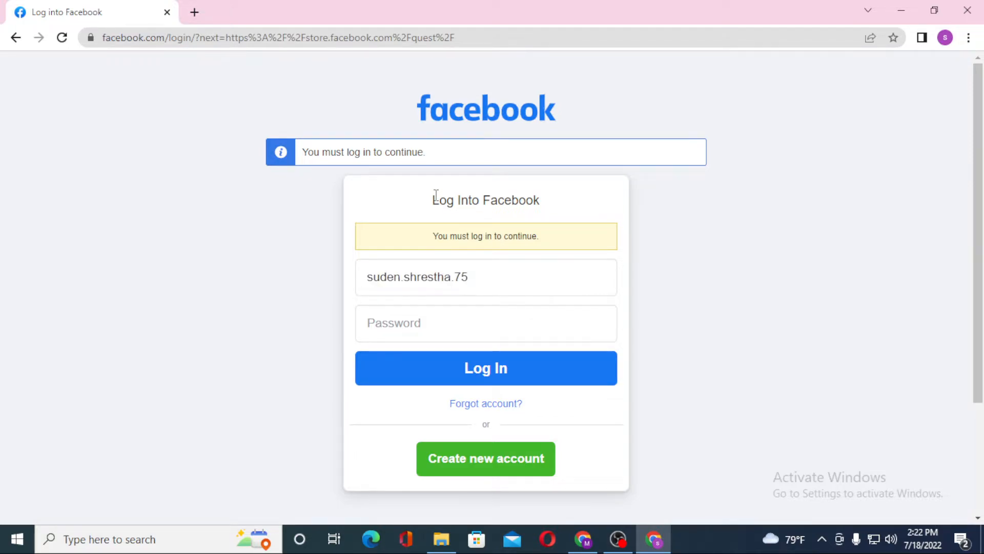
Enter the Facebook account password and submit the login.
{"action": "left_click", "coordinate": [485, 323]}
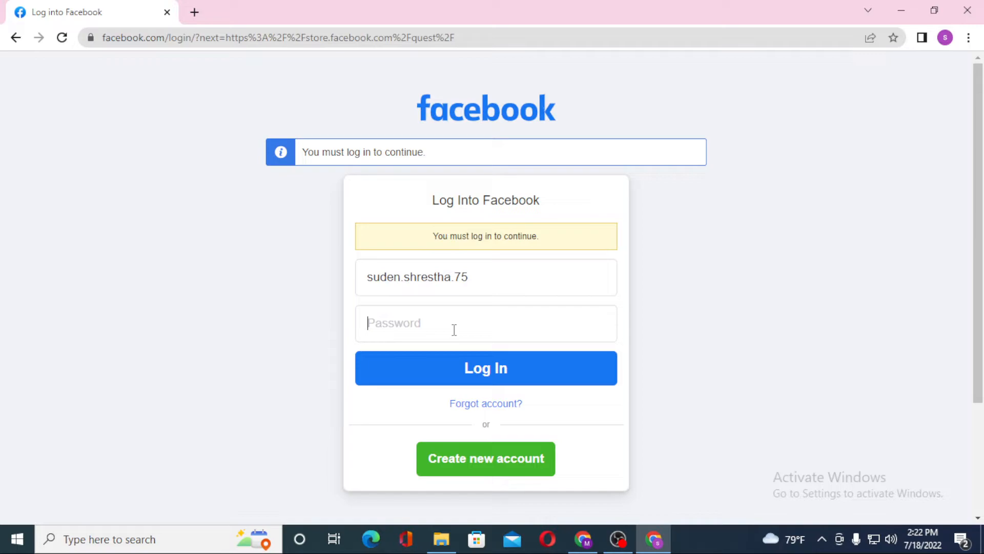
{"action": "type", "text": "•••"}
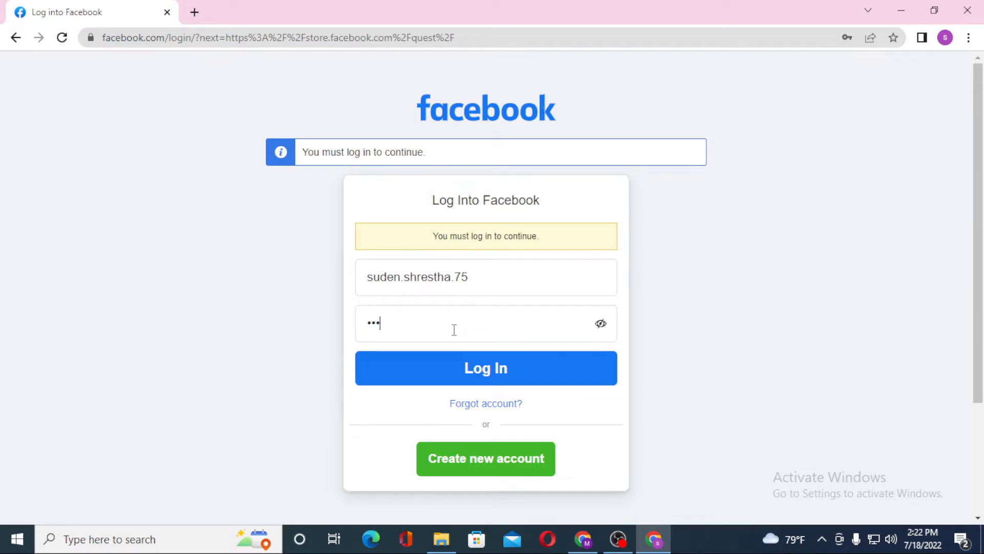
{"action": "type", "text": "password"}
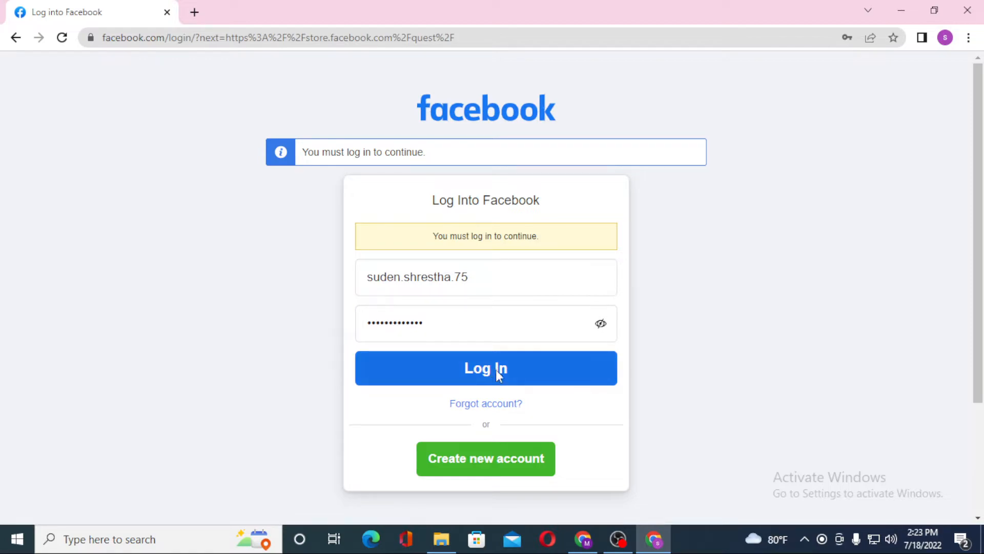
{"action": "left_click", "coordinate": [485, 368]}
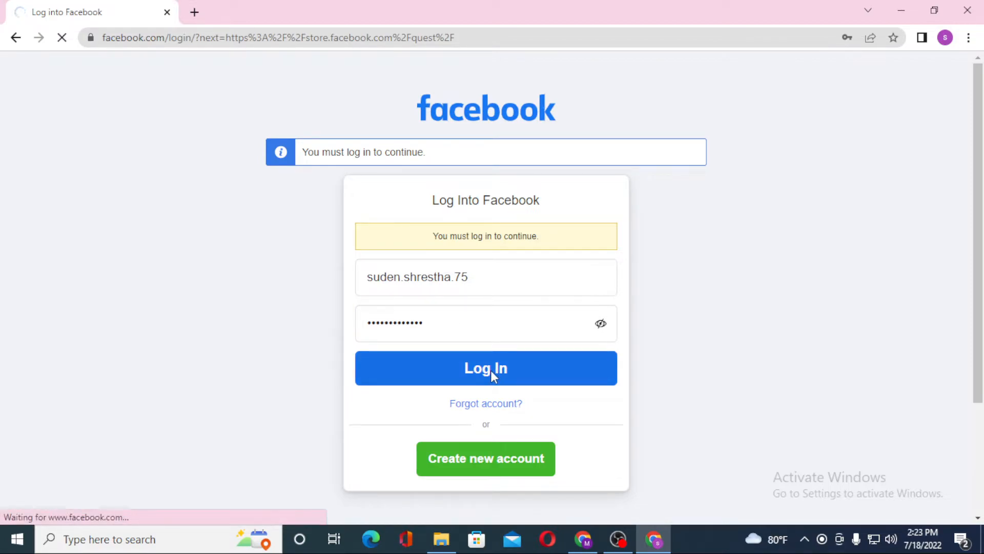
{"action": "left_click", "coordinate": [485, 368]}
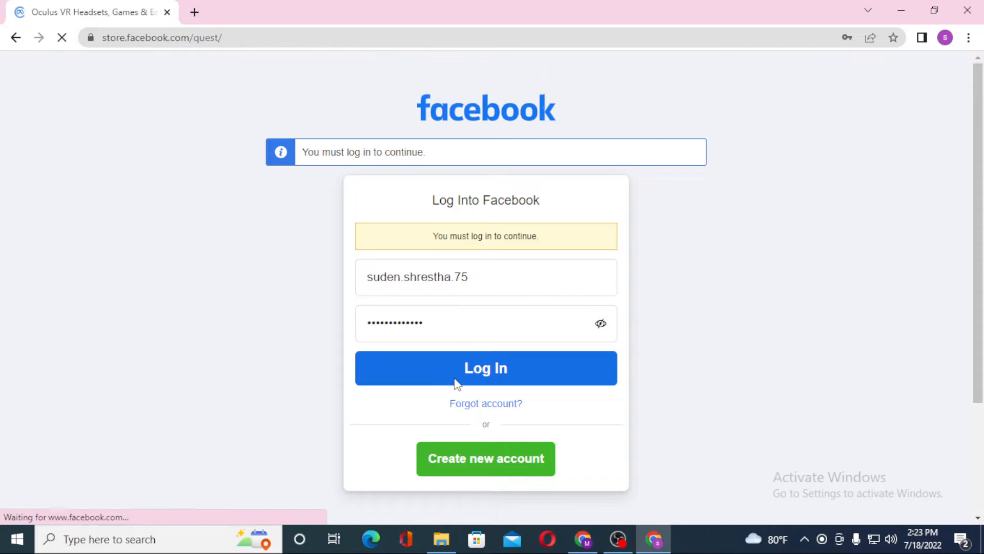
Finish sign-in and show the account's Orders page via the profile picture.
{"action": "left_click", "coordinate": [485, 368]}
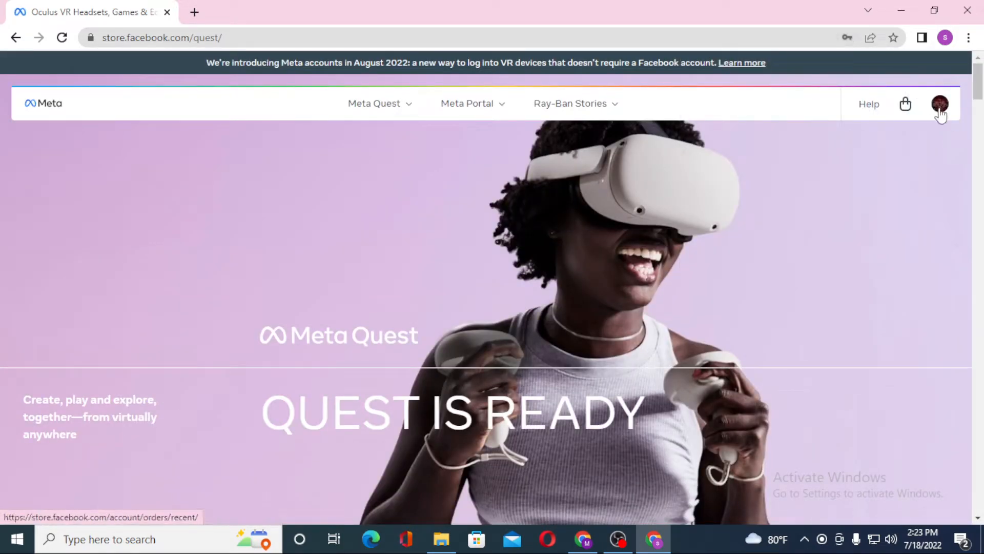
{"action": "left_click", "coordinate": [940, 104]}
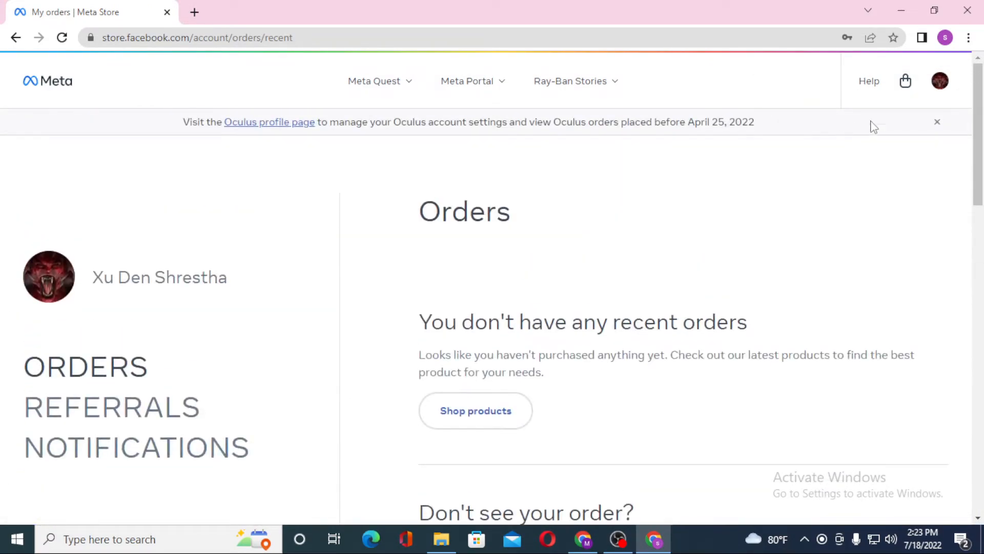
{"action": "mouse_move", "coordinate": [52, 93]}
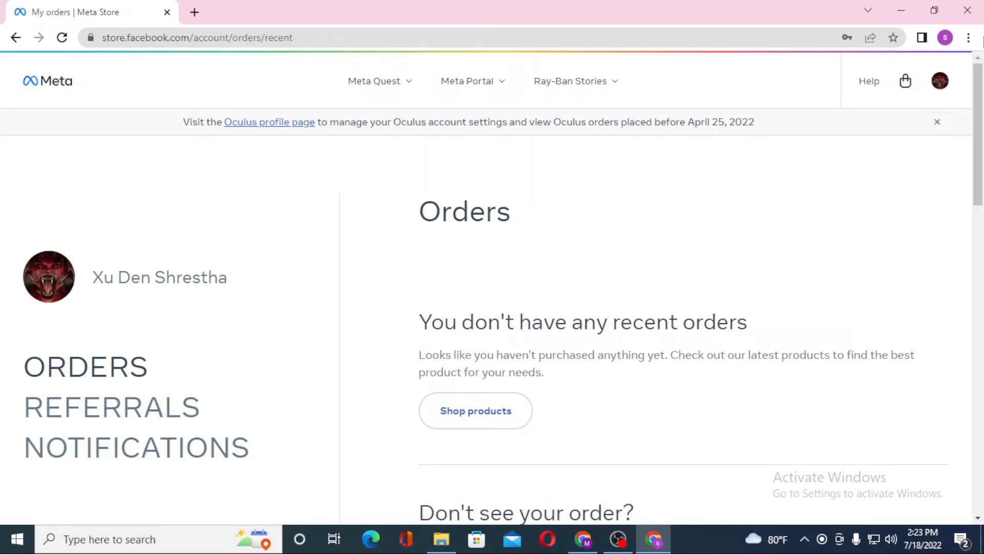
{"action": "mouse_move", "coordinate": [44, 79]}
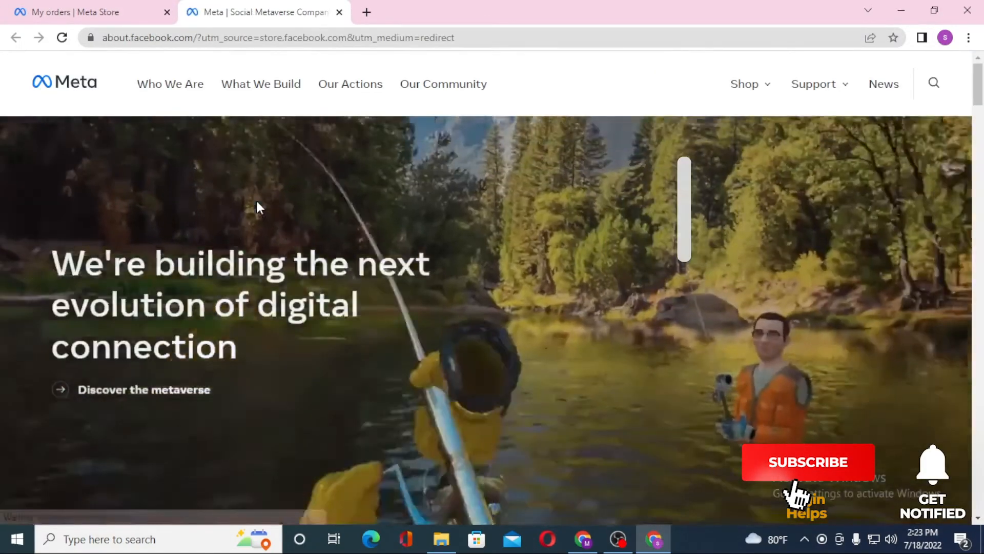
Scroll down and back up the Meta company homepage in the second tab.
{"action": "scroll", "scroll_direction": "down", "scroll_amount": 3}
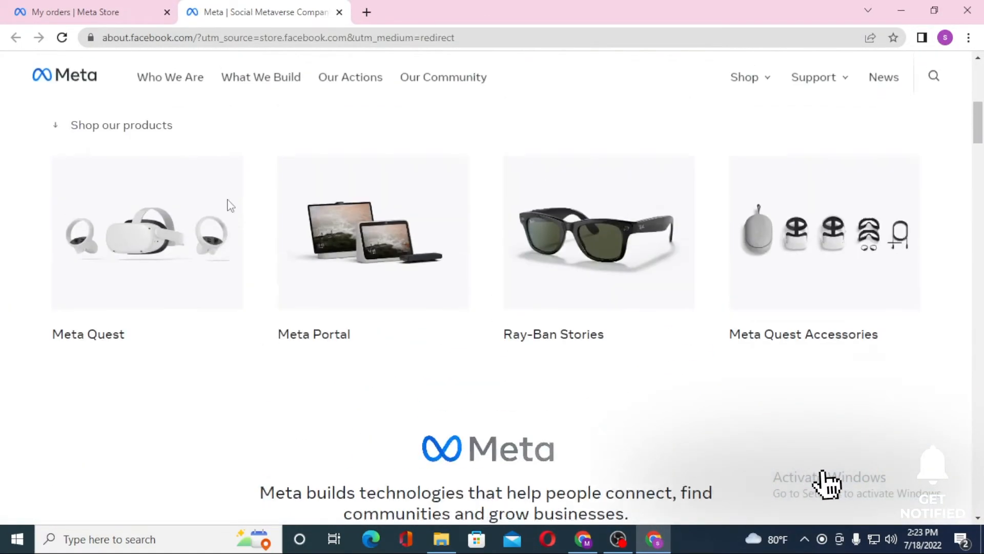
{"action": "scroll", "scroll_direction": "up", "scroll_amount": 3}
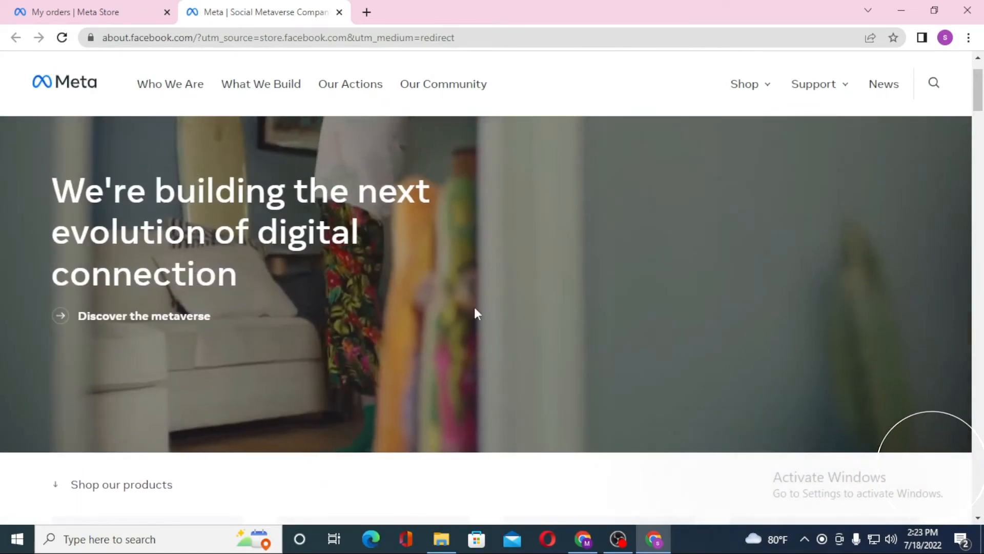